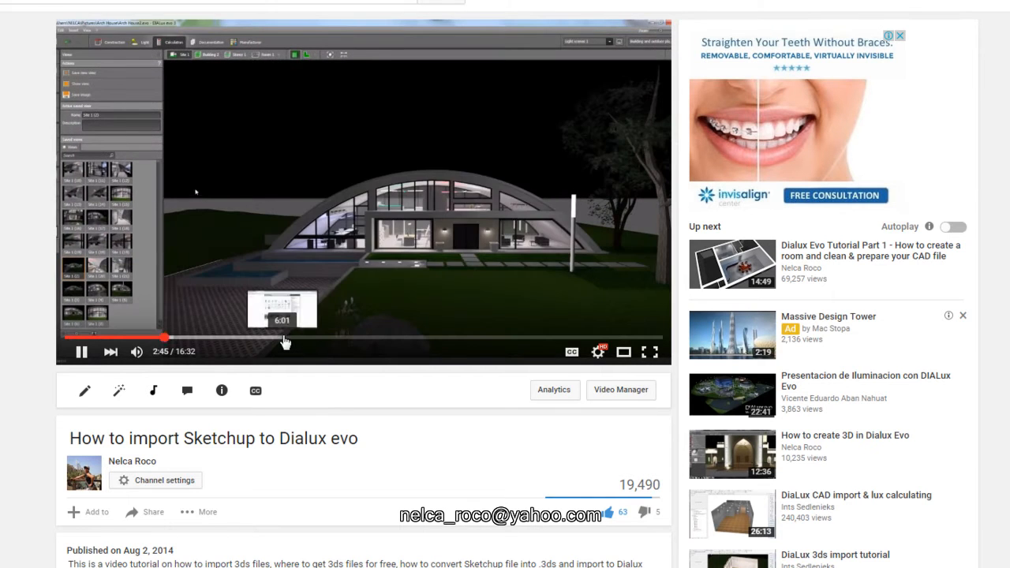
Skip ahead in the tutorial video, then bring up the 3D Warehouse site in a new tab.
drag(164, 338, 402, 337)
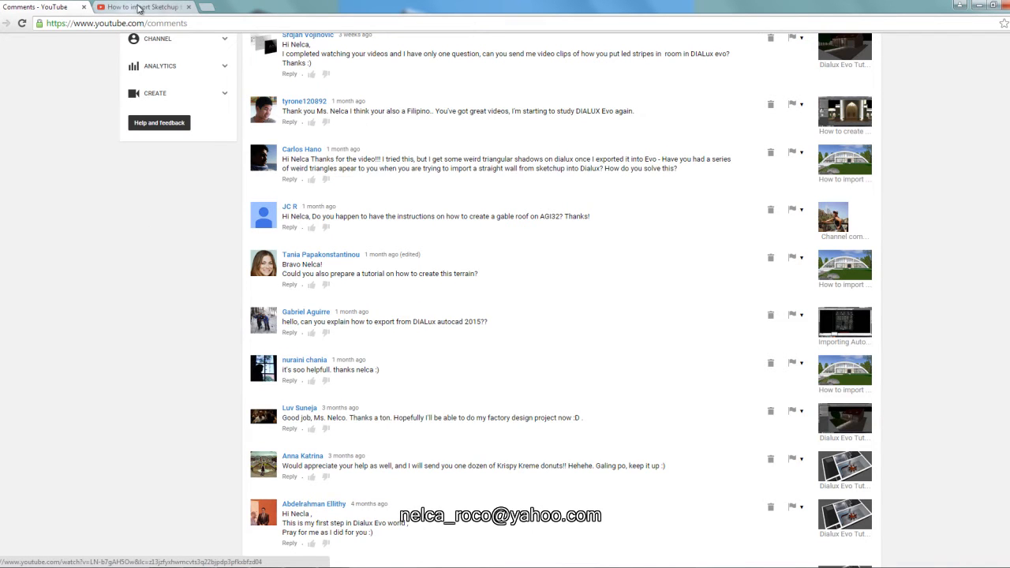
click(215, 6)
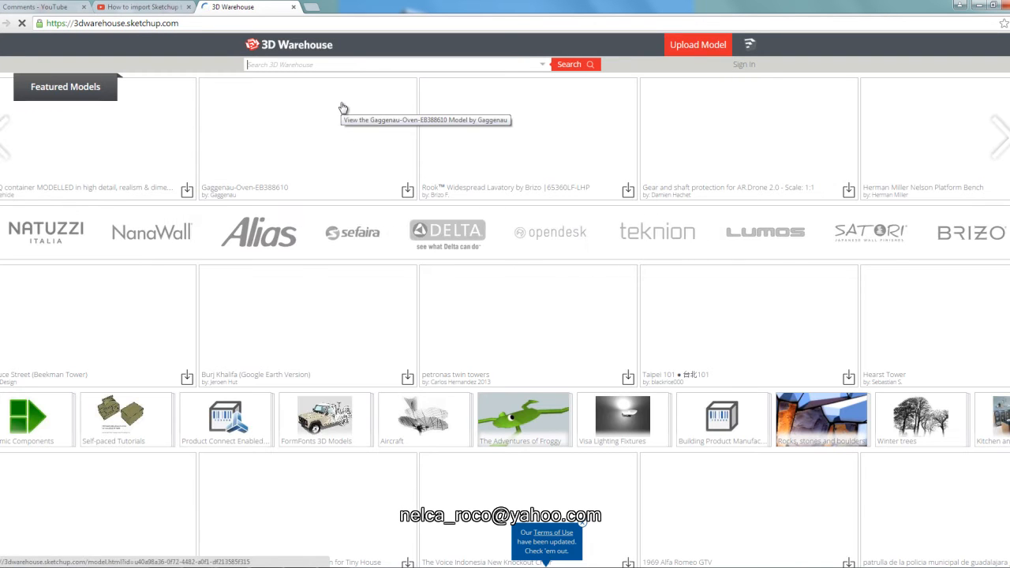
Search 3D Warehouse for 'mountain' and choose the Mountains model from the results.
text(mountai)
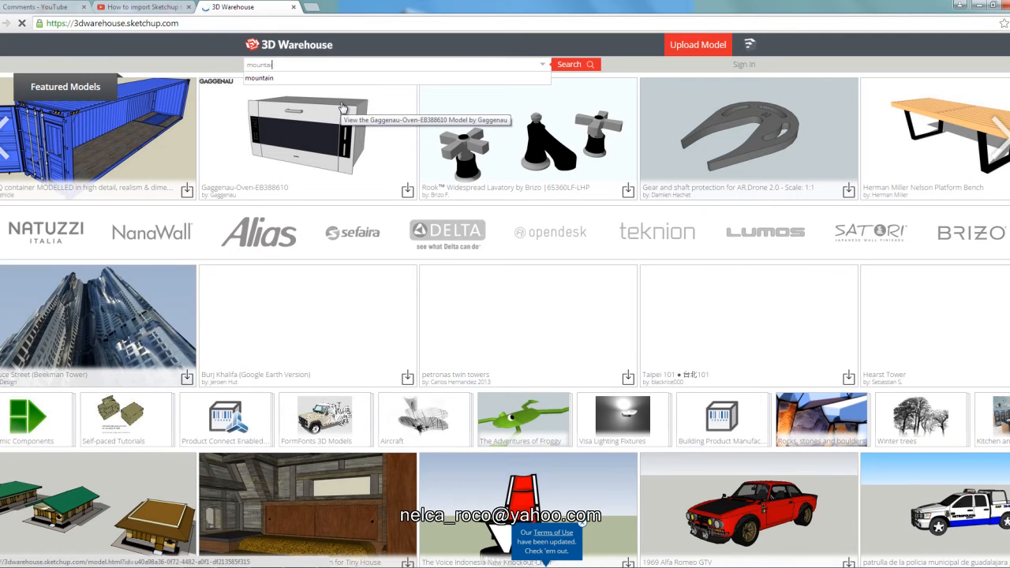
click(574, 63)
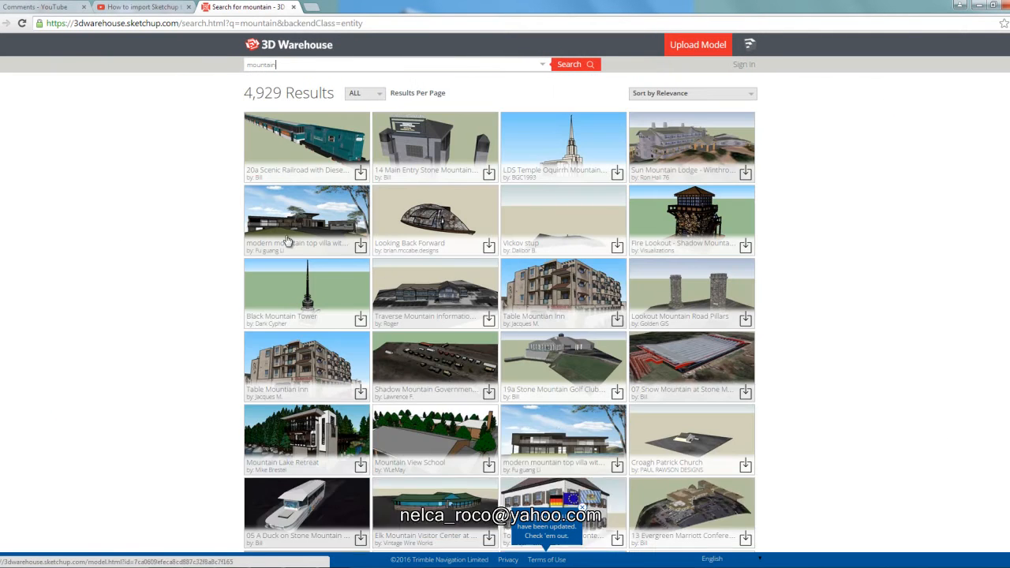
scroll(down, 3)
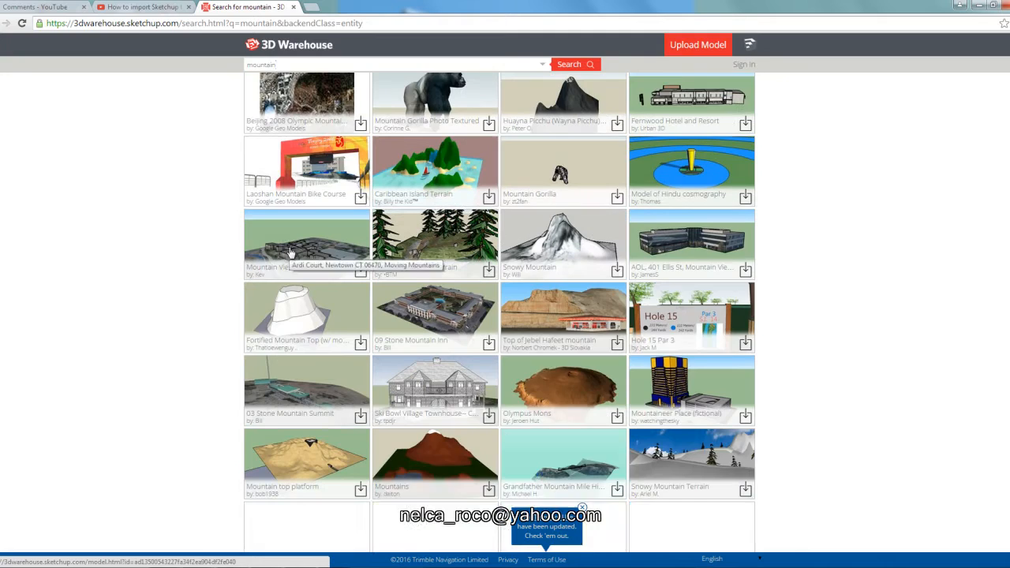
scroll(down, 3)
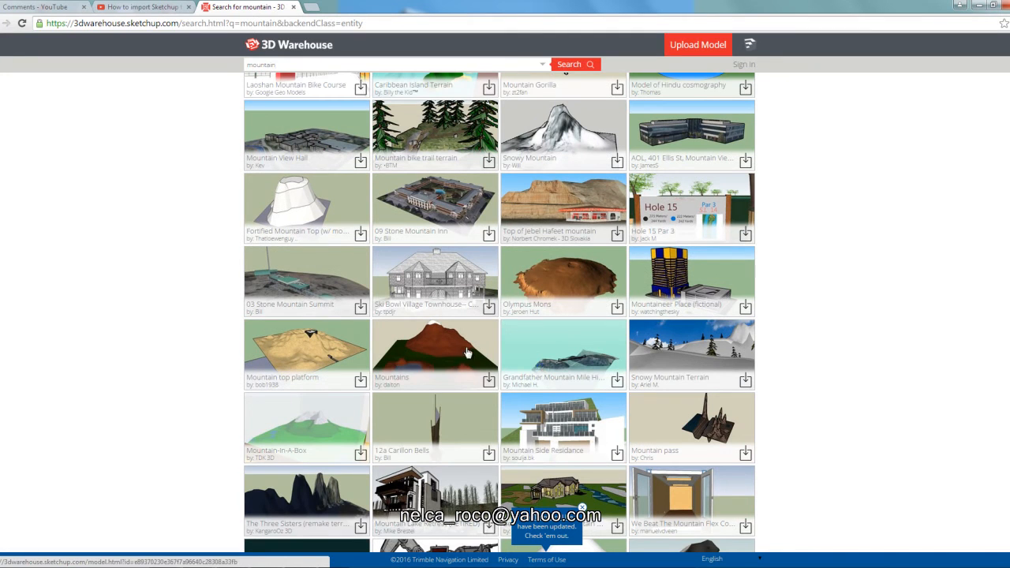
mouse_move(461, 344)
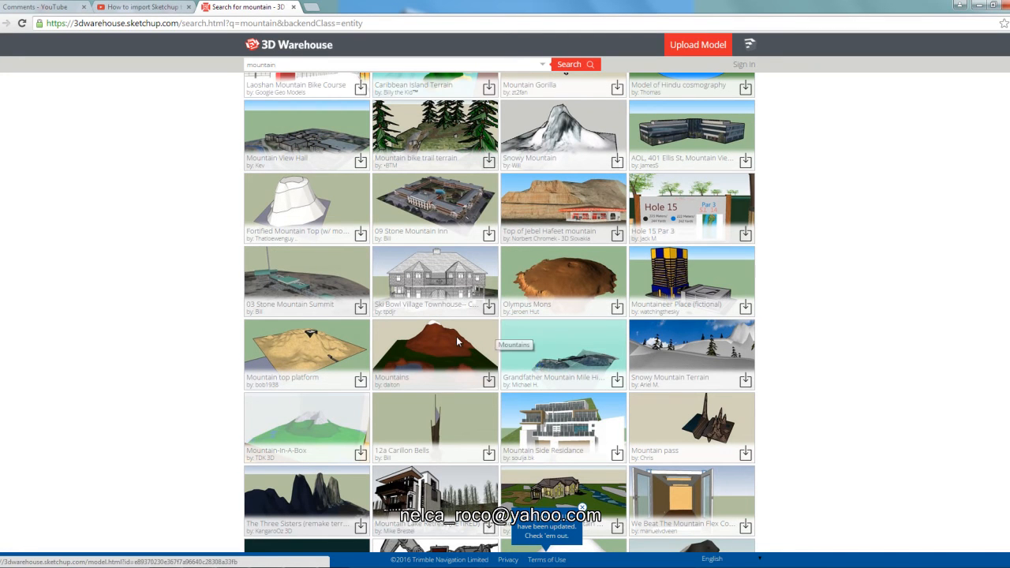
click(434, 351)
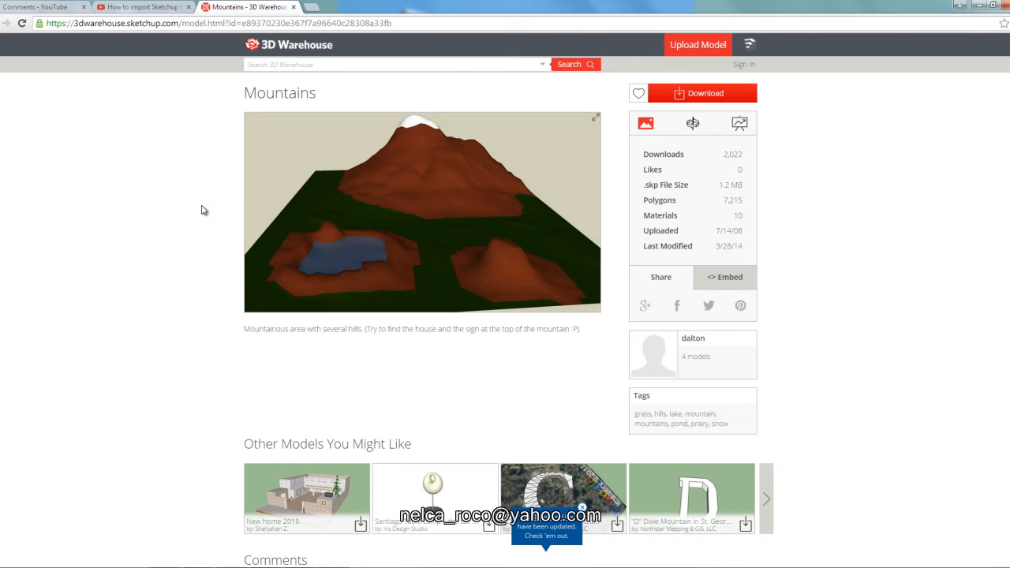
mouse_move(192, 486)
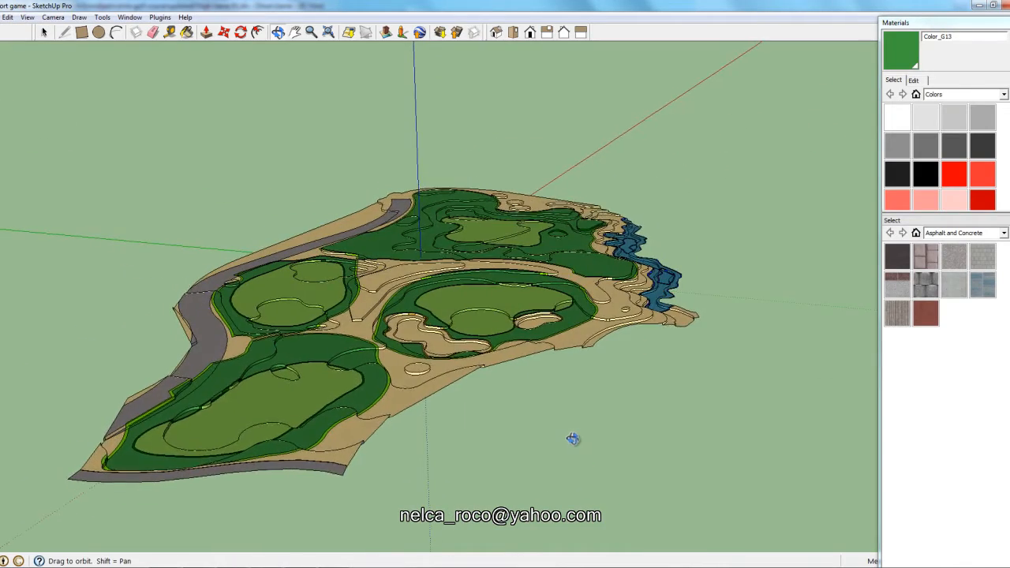
drag(574, 439, 341, 331)
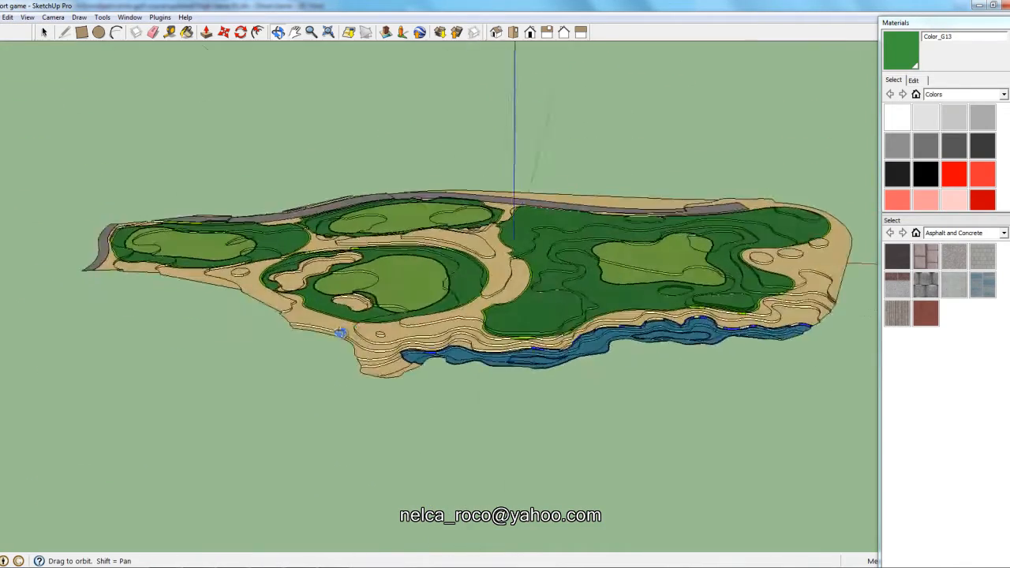
drag(340, 331, 502, 386)
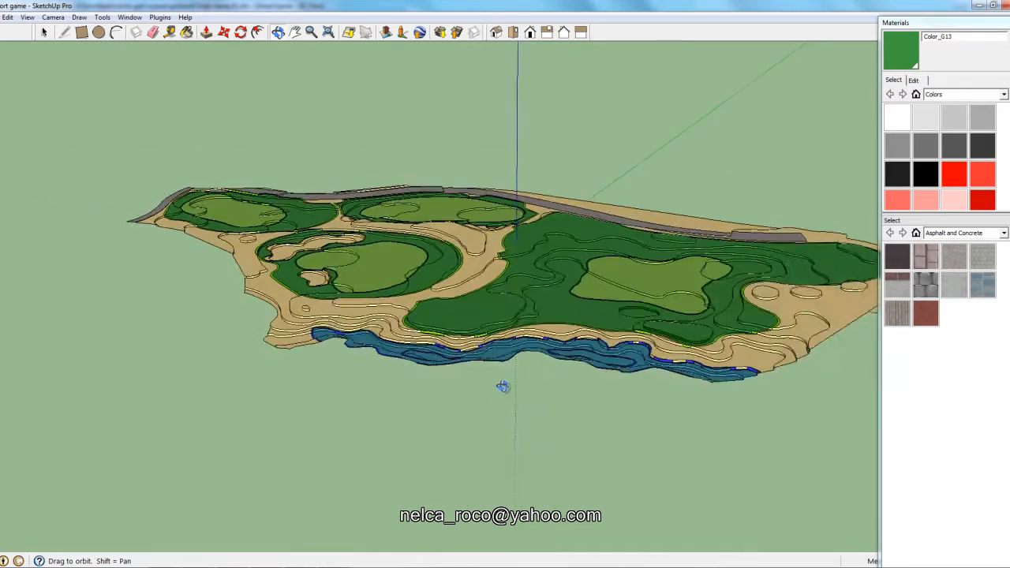
drag(501, 386, 409, 356)
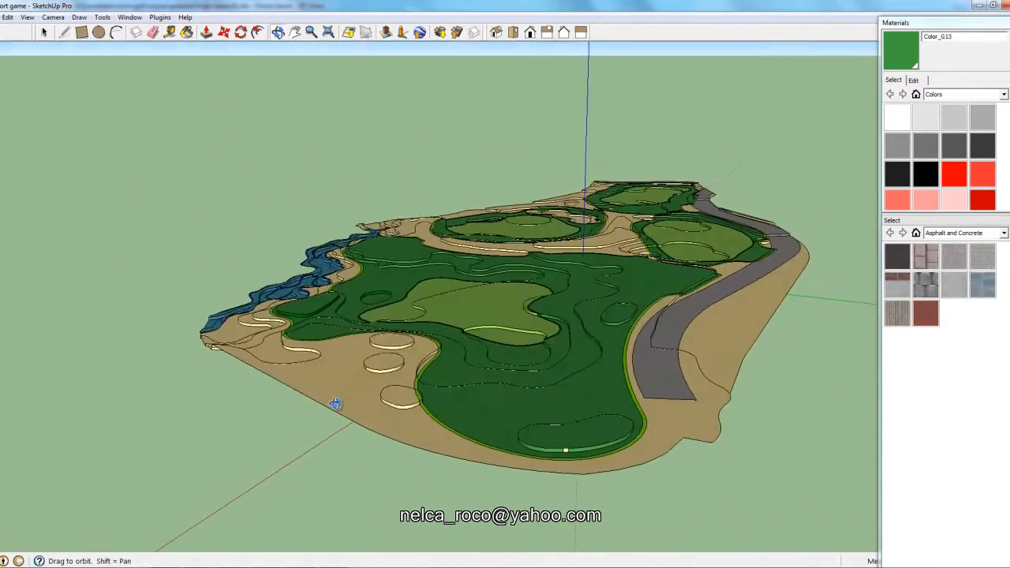
drag(334, 404, 319, 384)
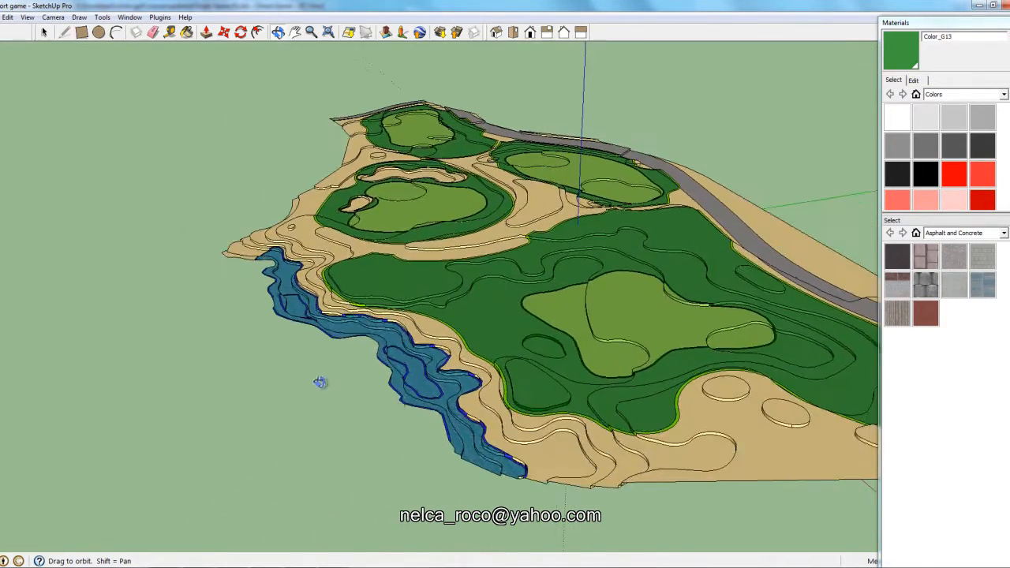
drag(319, 384, 489, 369)
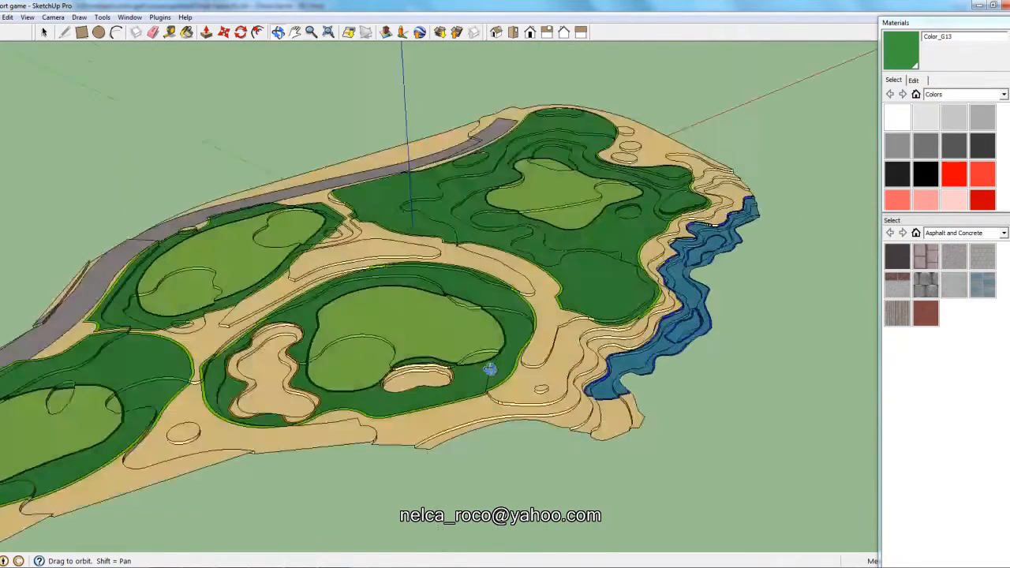
drag(489, 369, 467, 410)
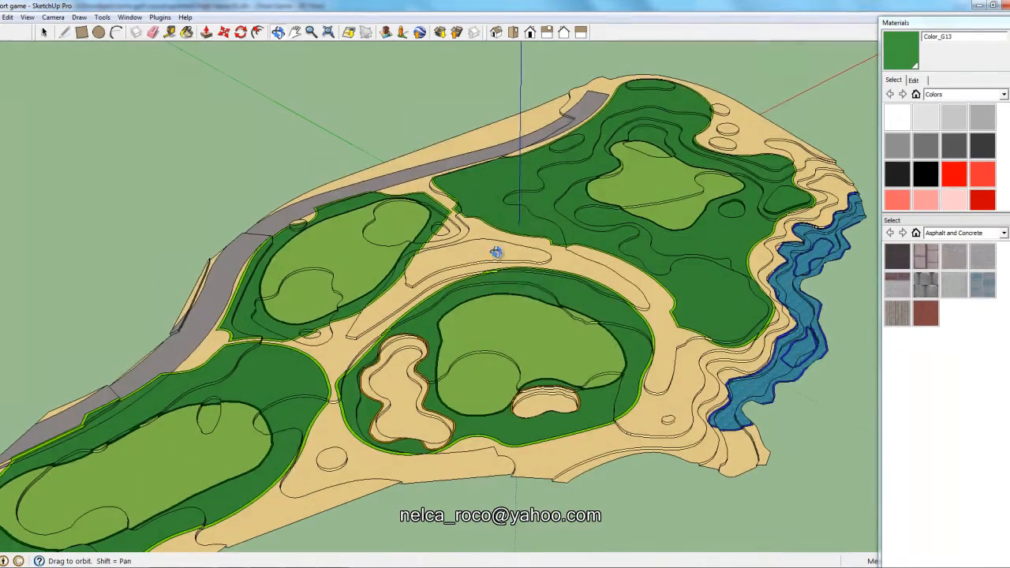
drag(496, 253, 739, 383)
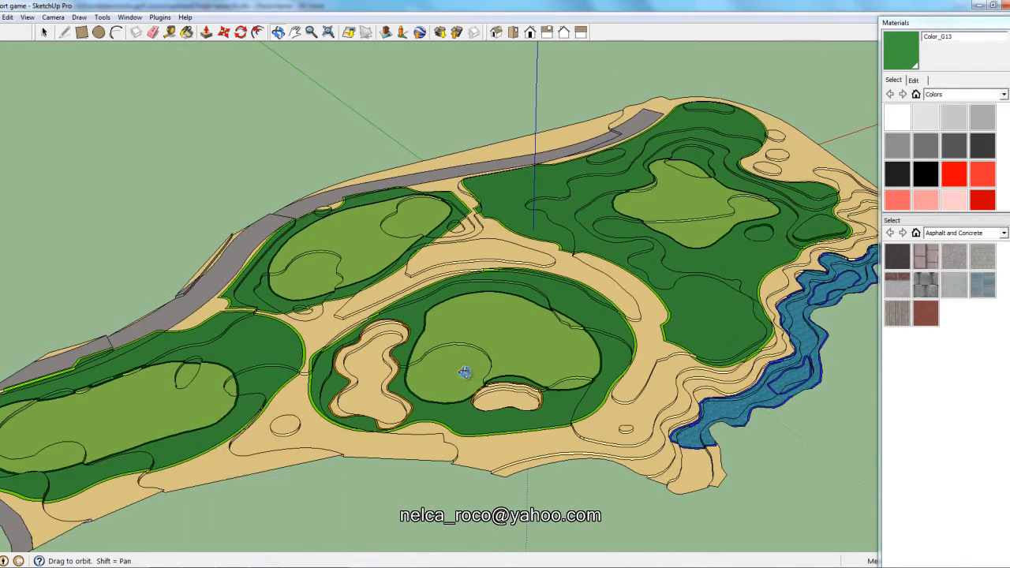
drag(464, 372, 460, 357)
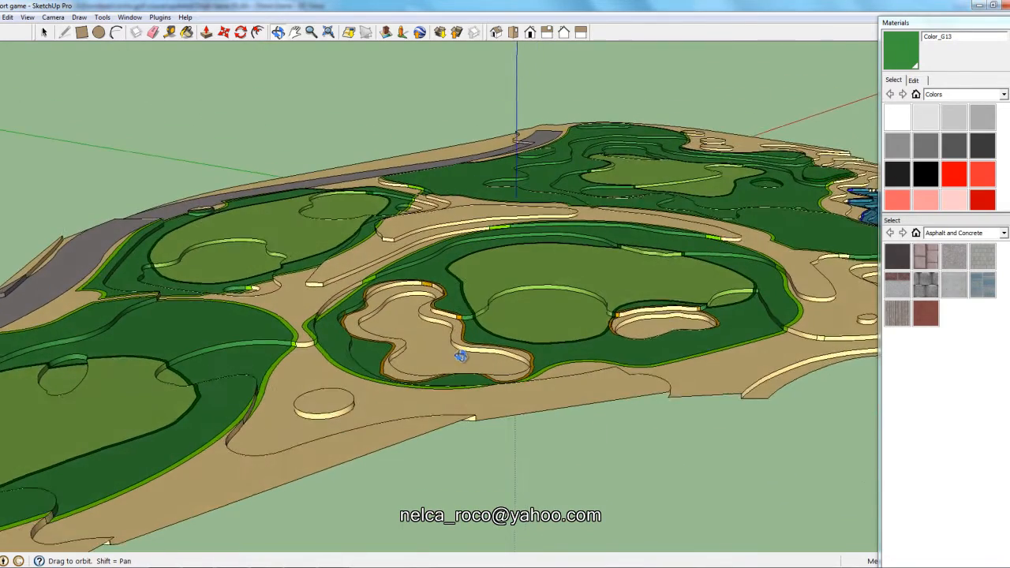
drag(461, 356, 366, 416)
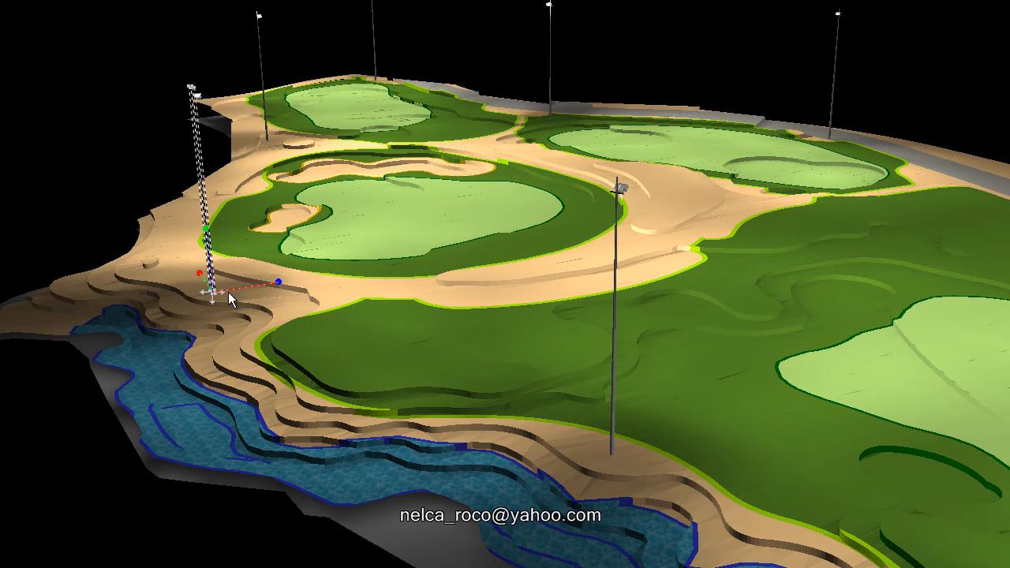
mouse_move(175, 330)
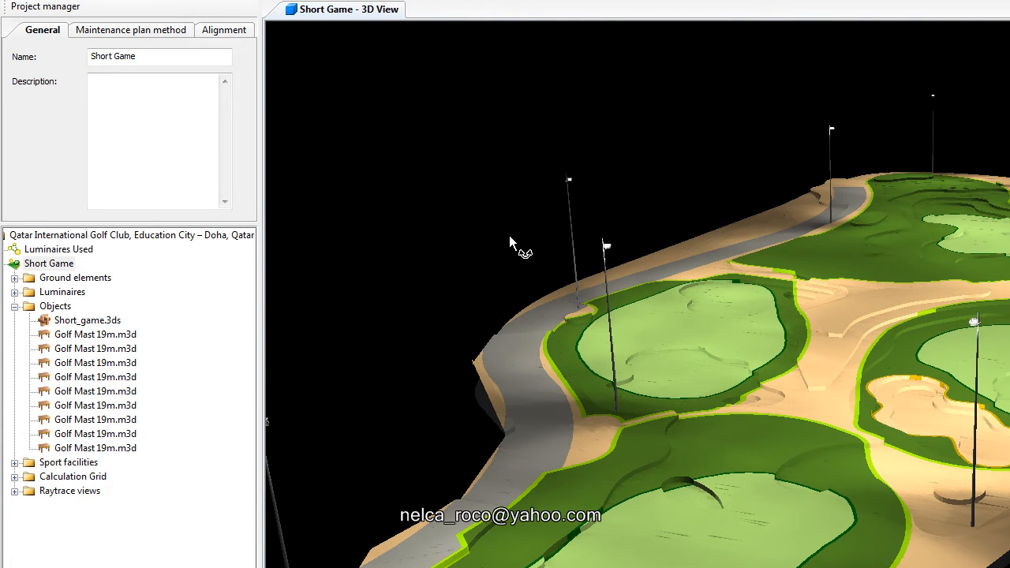
click(95, 349)
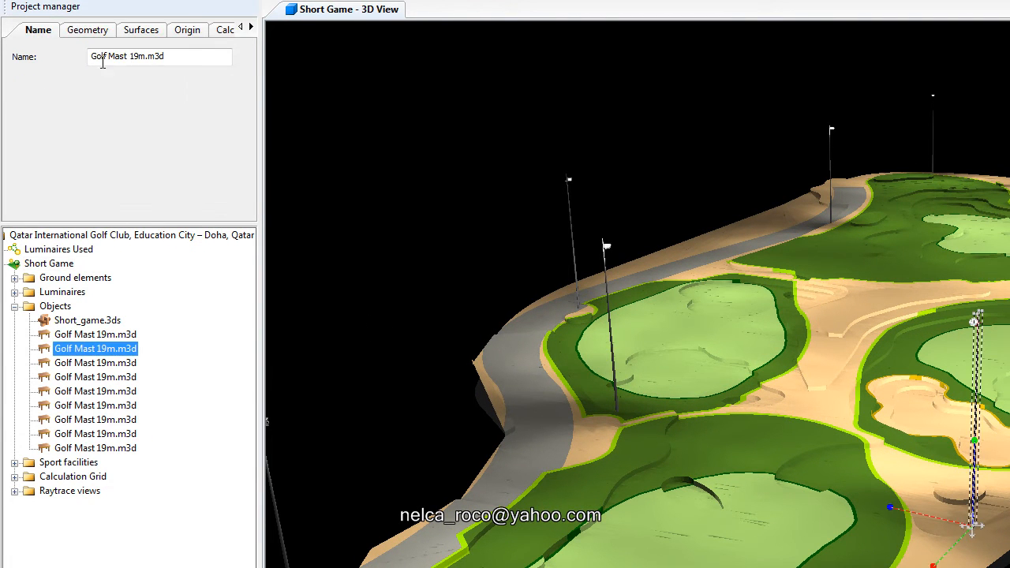
click(48, 262)
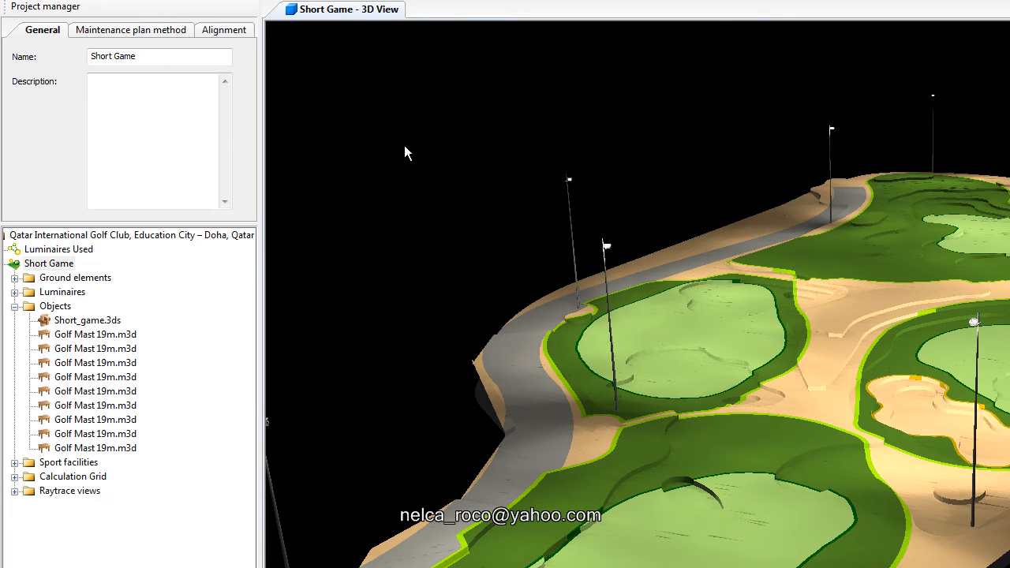
mouse_move(442, 151)
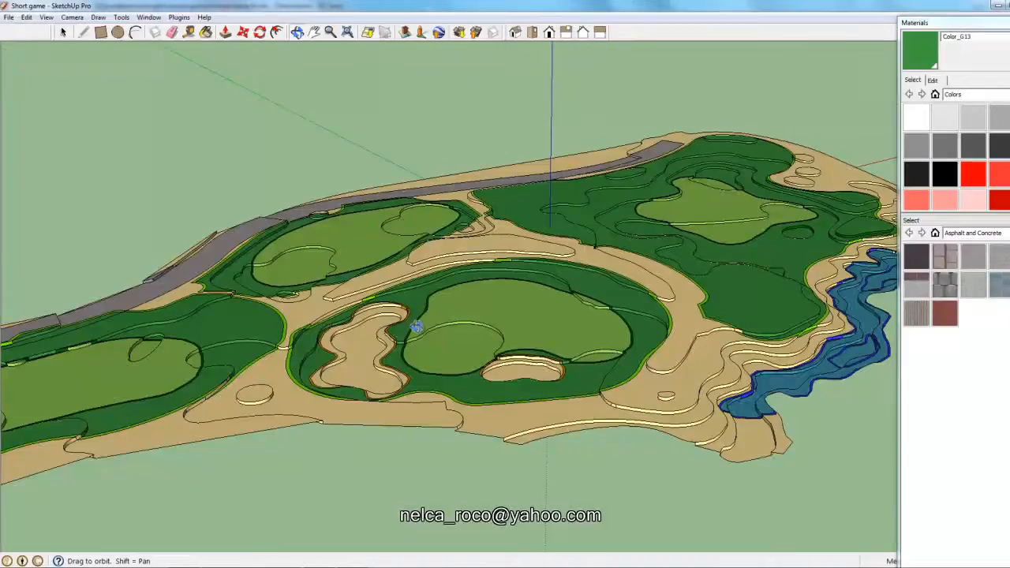
drag(413, 323, 441, 407)
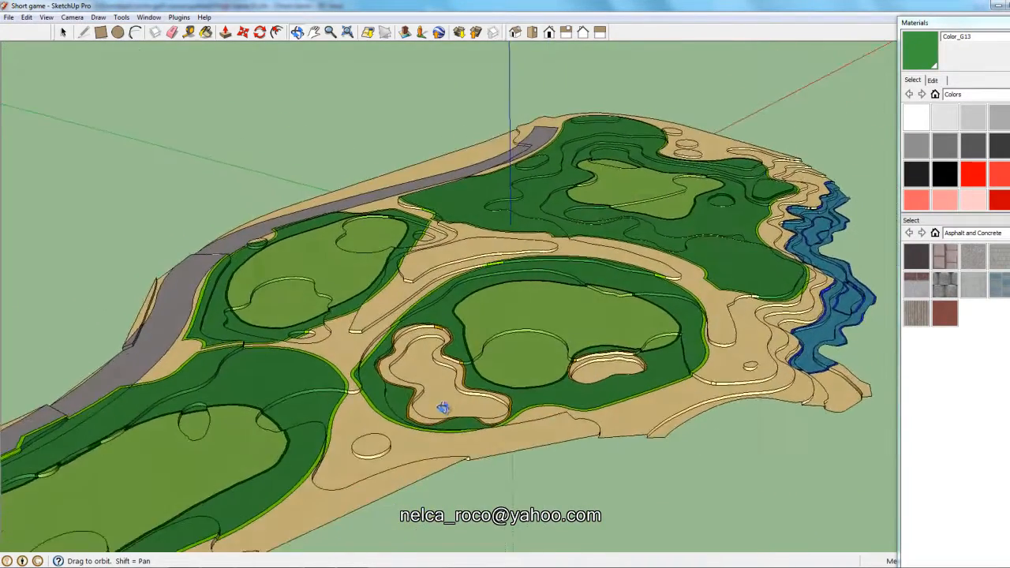
drag(441, 406, 439, 448)
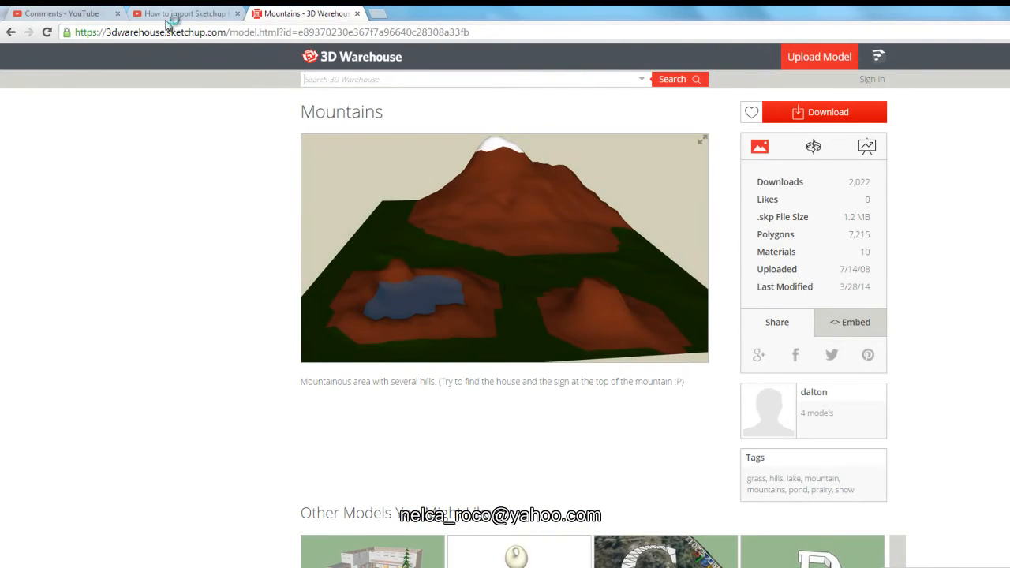
Return to the YouTube tutorial, then bring up the Windows Documents library folders.
click(186, 12)
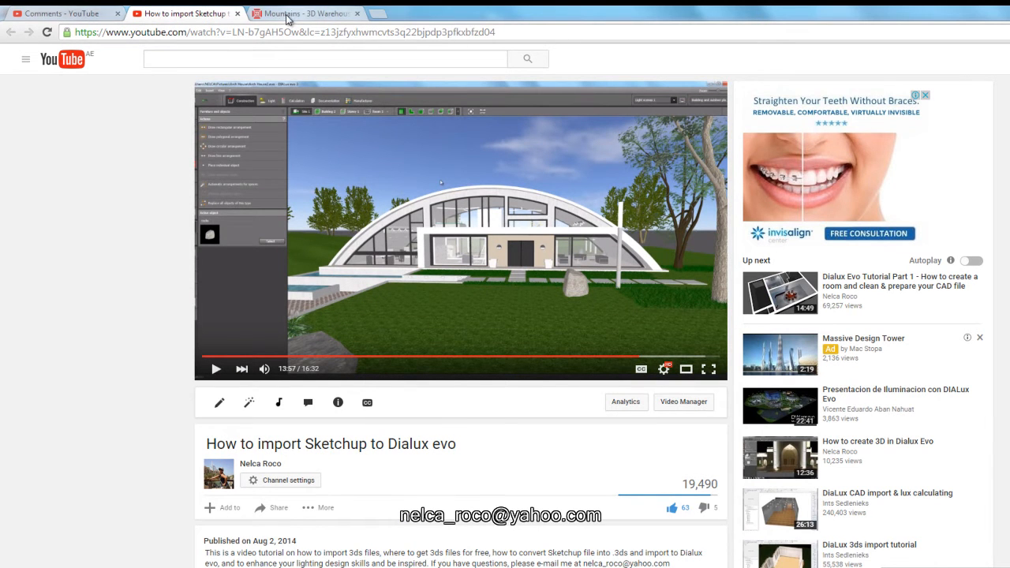
click(303, 13)
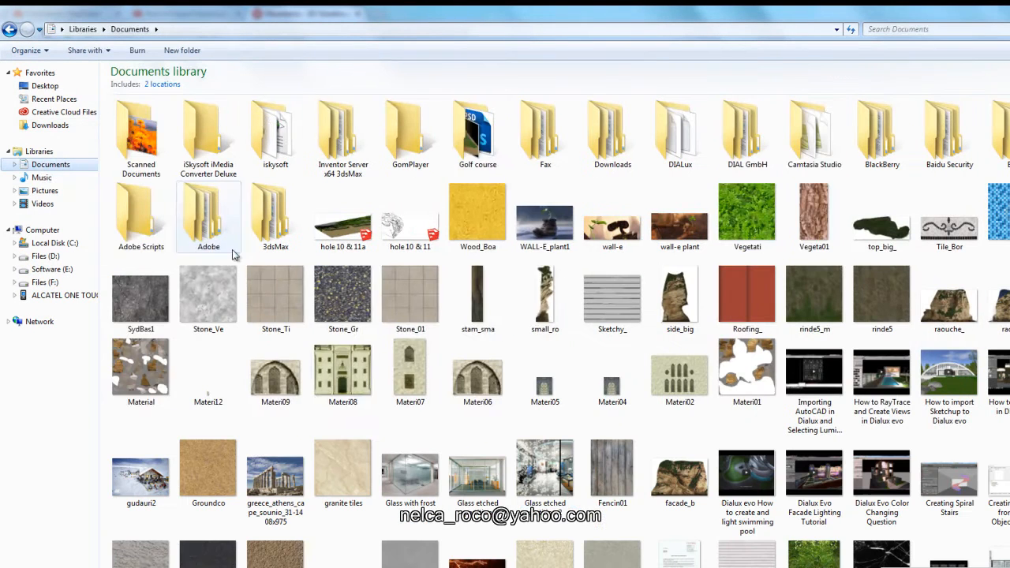
Load the DIALux evo competition project with the lit hillside building.
click(545, 371)
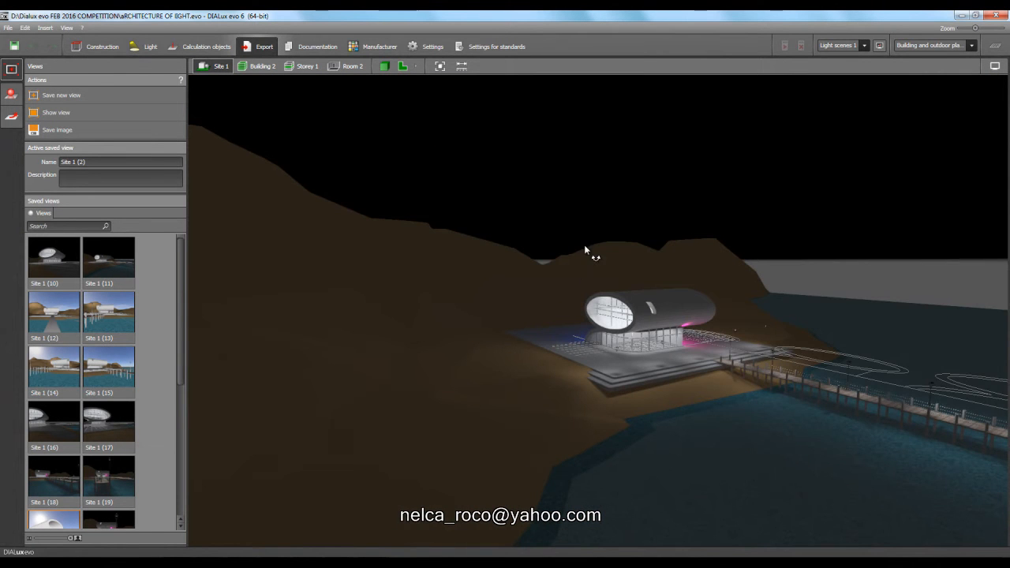
Close the hillside project and start a new empty DIALux evo project in Construction mode.
double_click(109, 366)
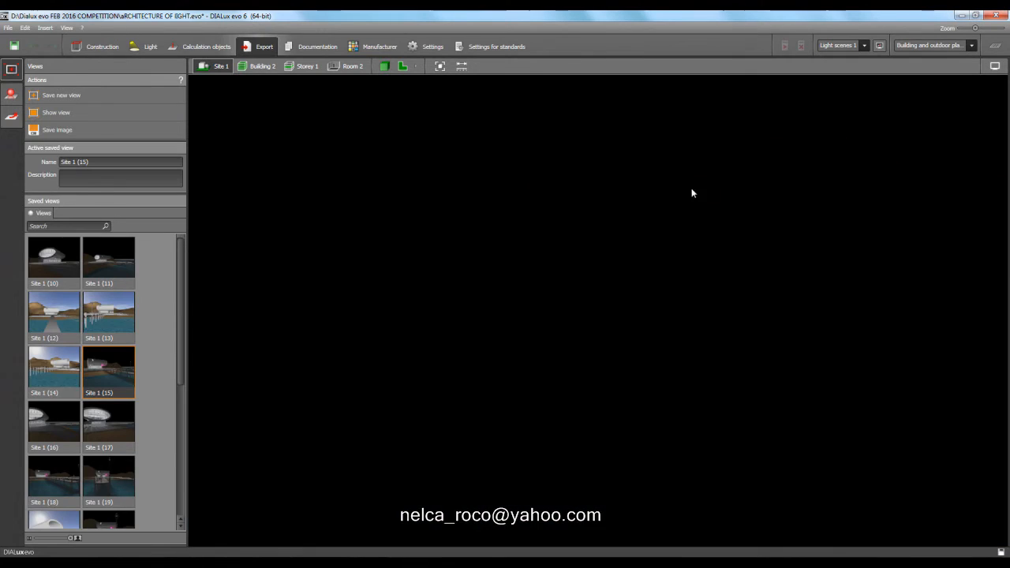
click(101, 46)
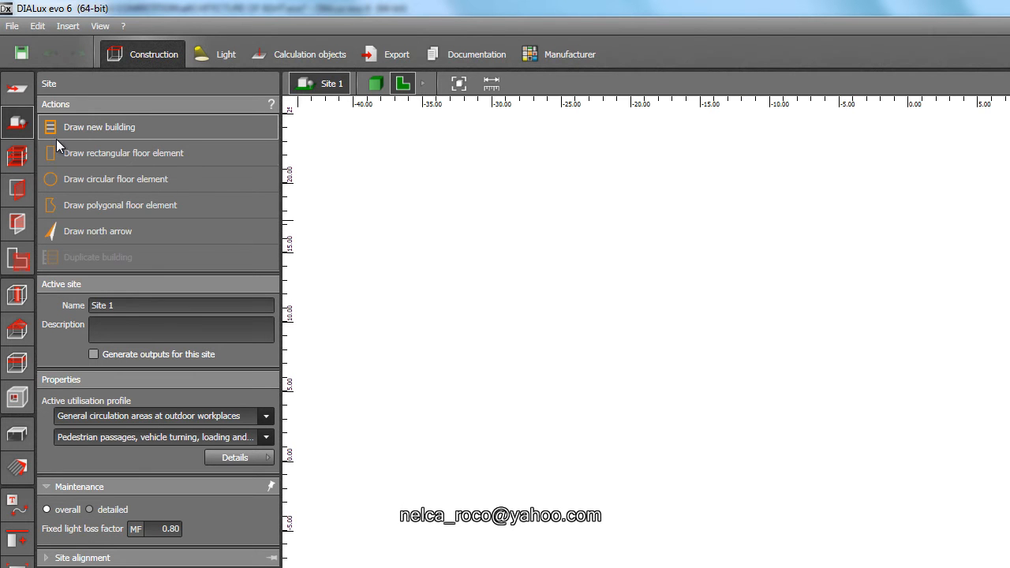
mouse_move(89, 218)
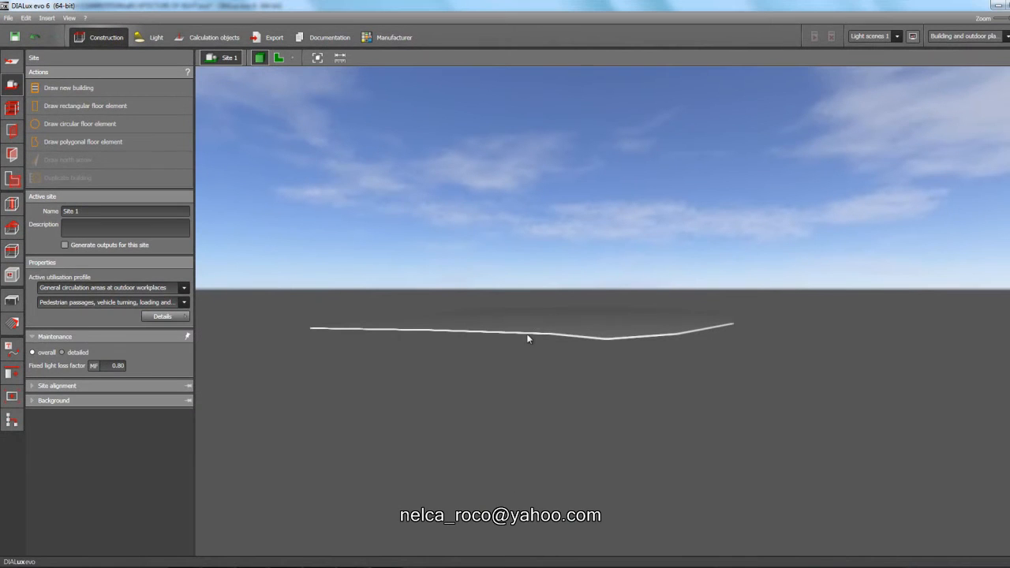
Finish the second nested polygonal floor element and set its height to 0.500, forming stepped terrain slabs.
click(523, 329)
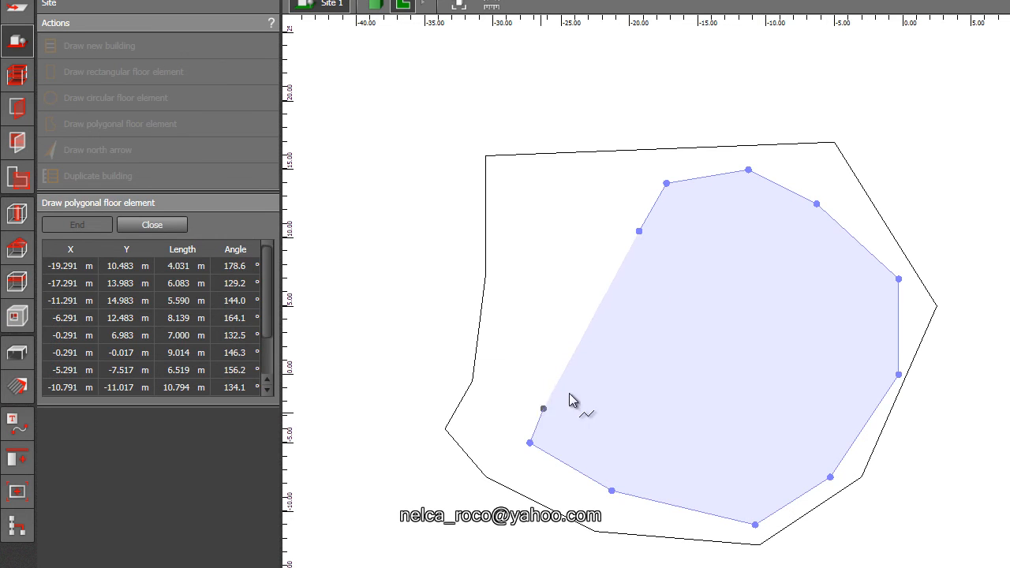
click(76, 224)
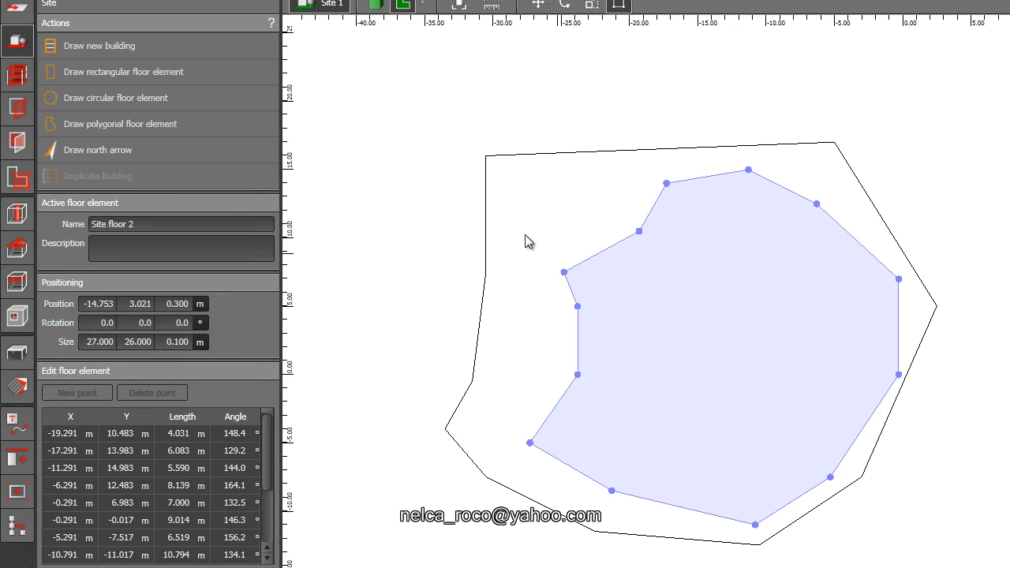
click(177, 341)
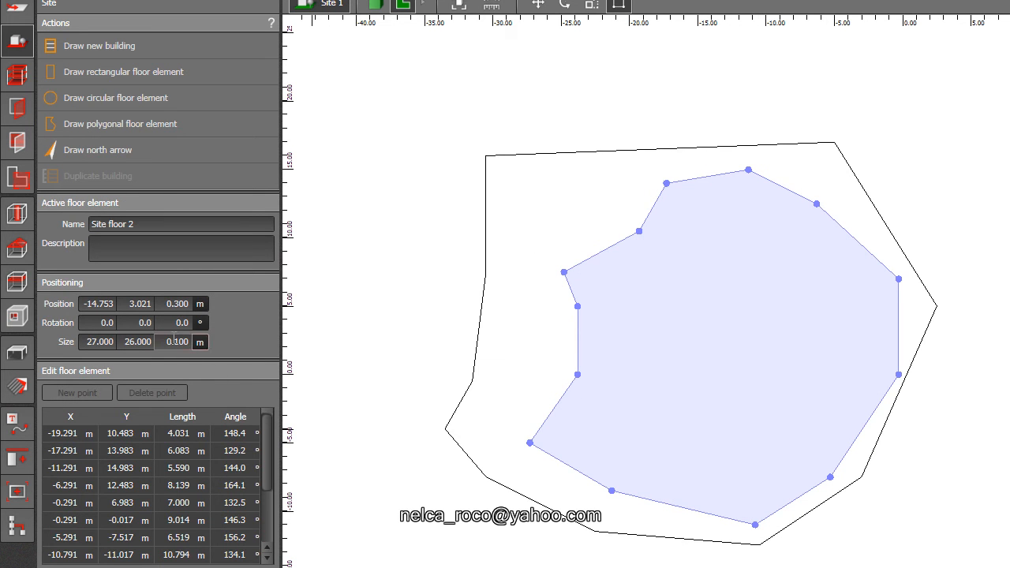
text(0.500)
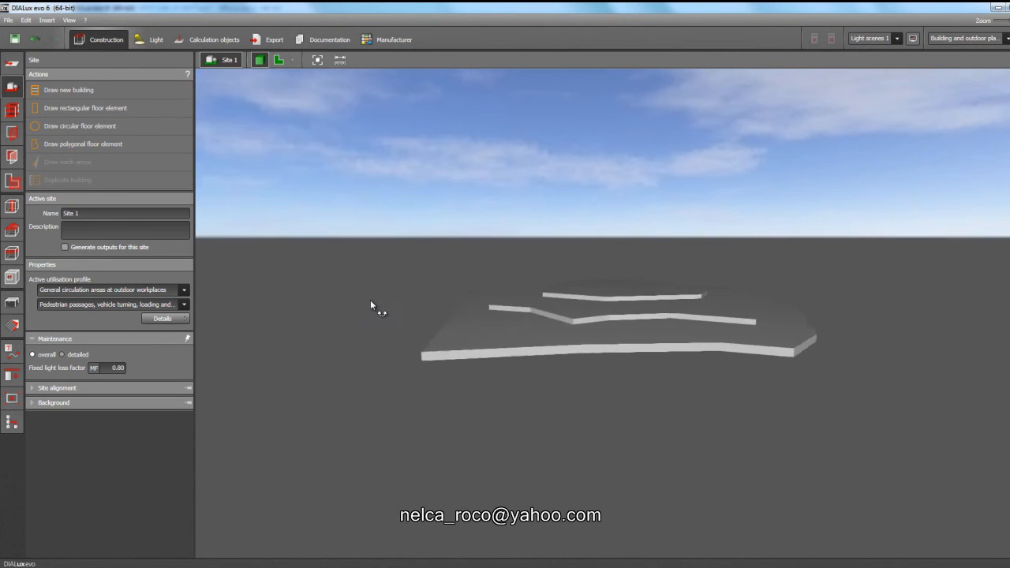
drag(382, 309, 460, 330)
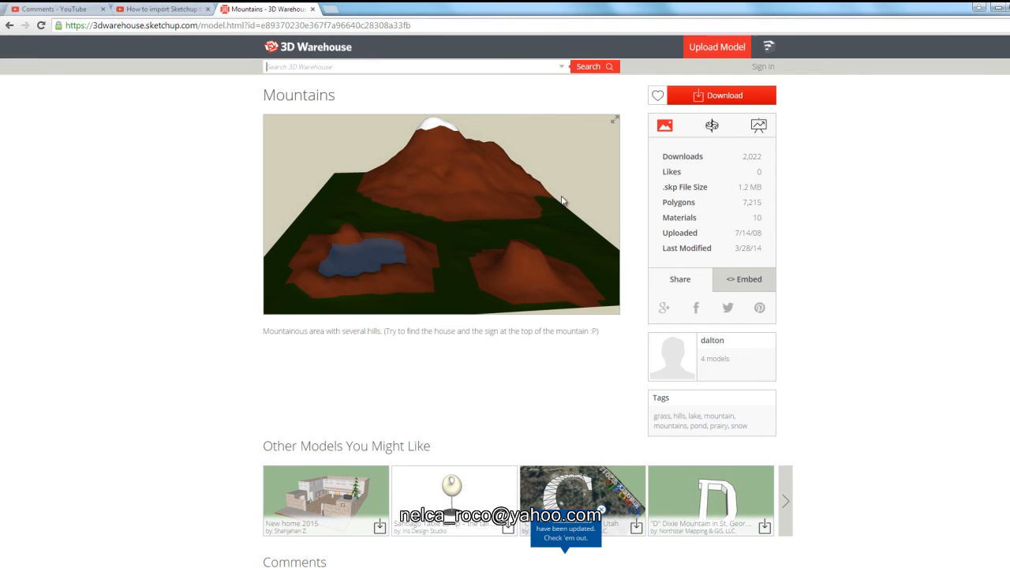
mouse_move(533, 169)
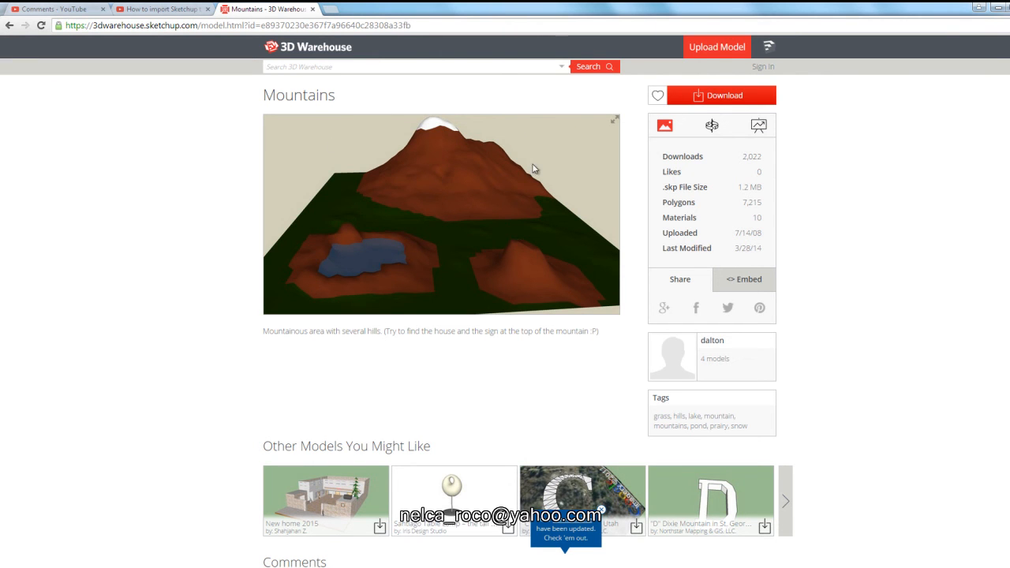
Show the Mountains model's download formats, listing SketchUp versions and a Collada file.
click(719, 94)
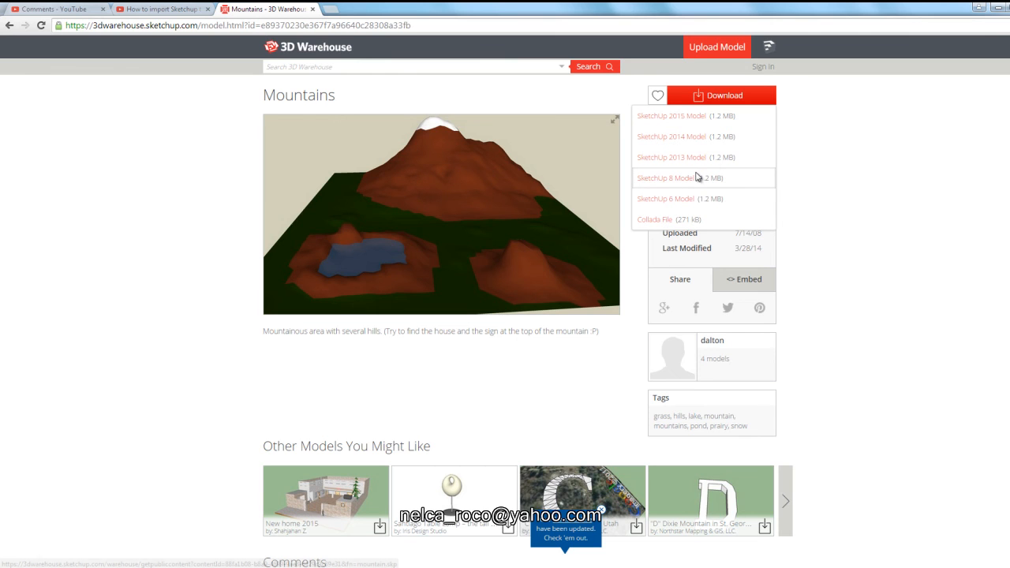
mouse_move(653, 199)
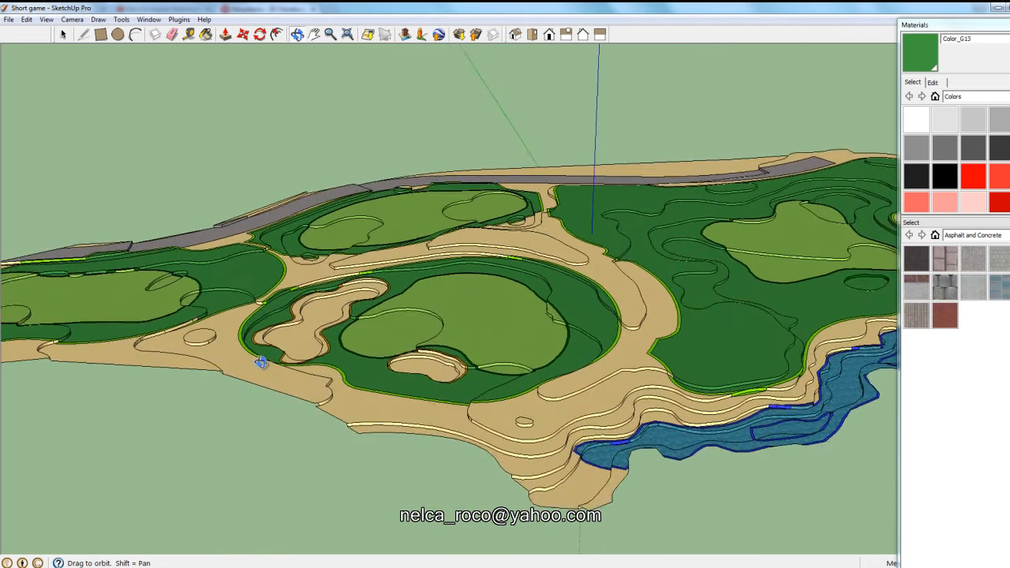
Export the Short game golf-course terrain from SketchUp as a 3DS file.
drag(260, 361, 157, 208)
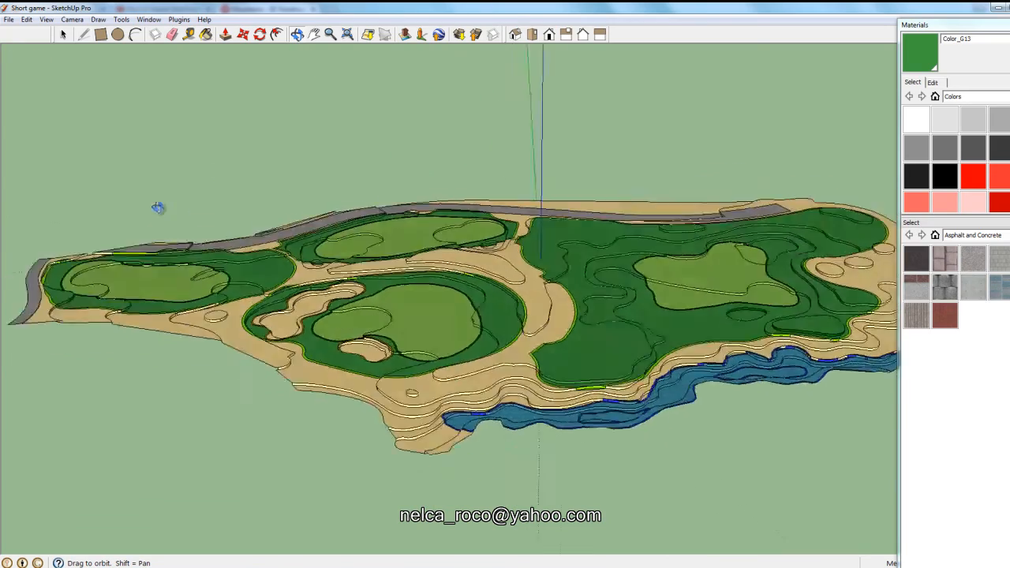
drag(158, 208, 312, 394)
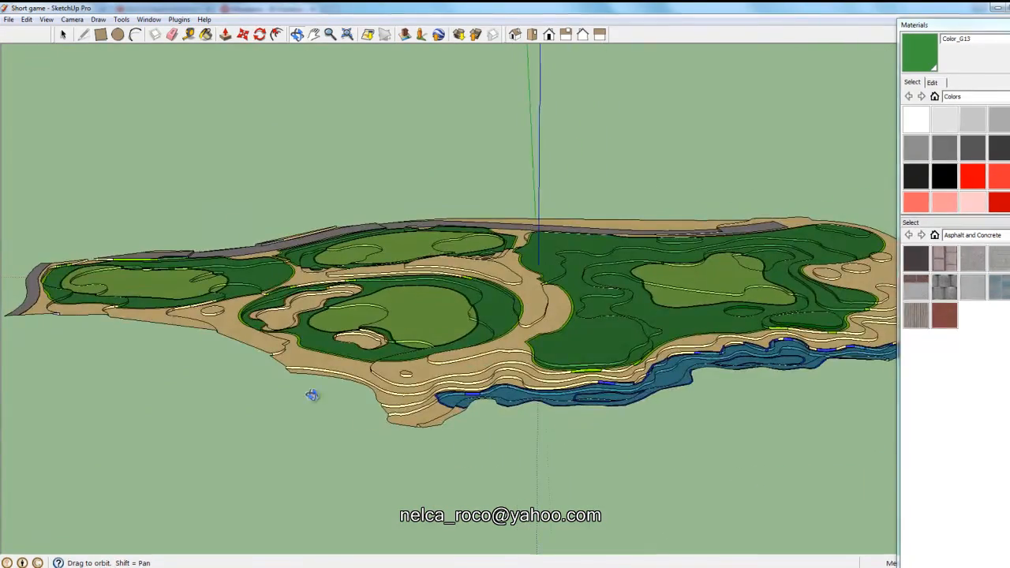
click(9, 19)
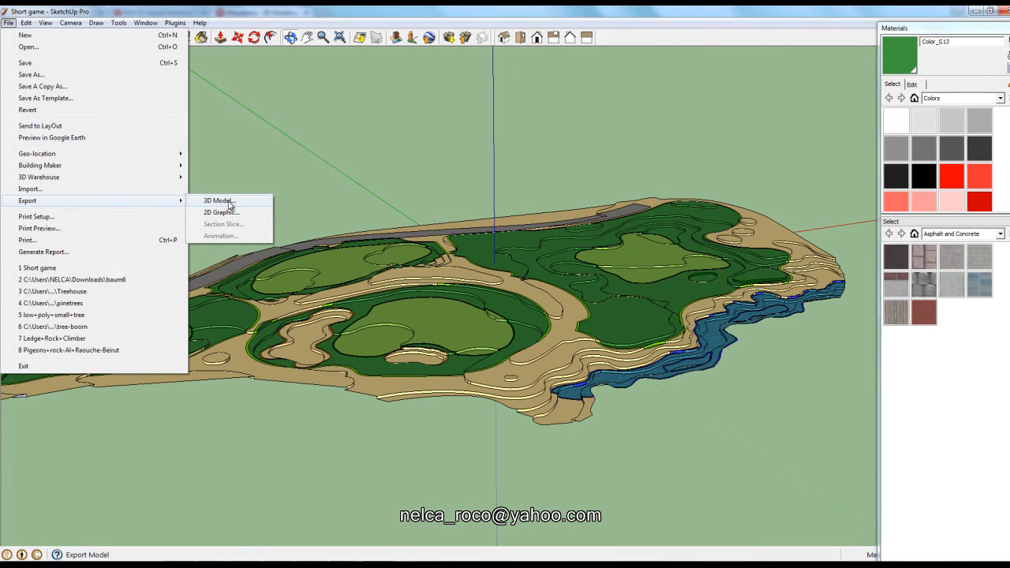
click(218, 200)
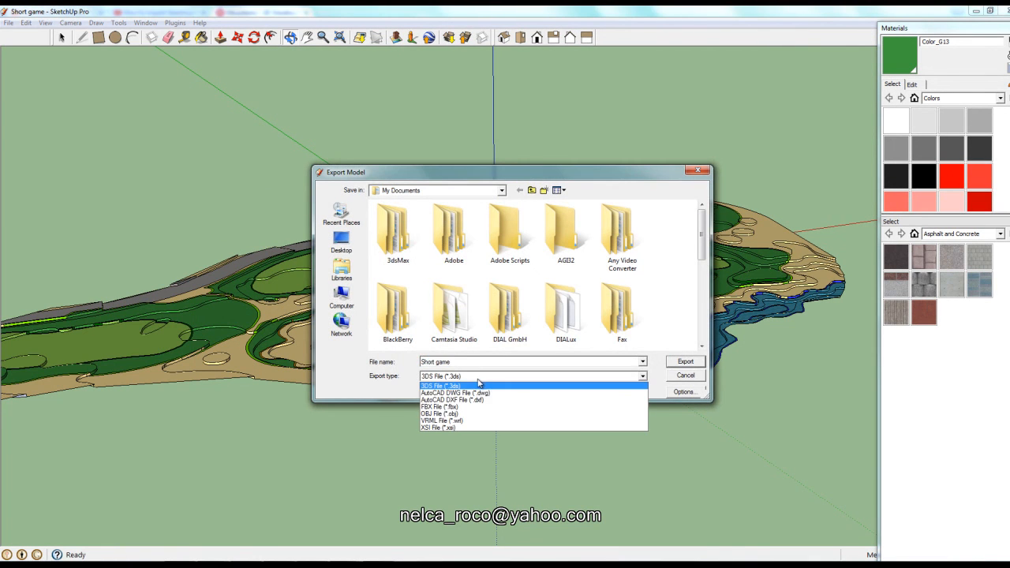
click(440, 385)
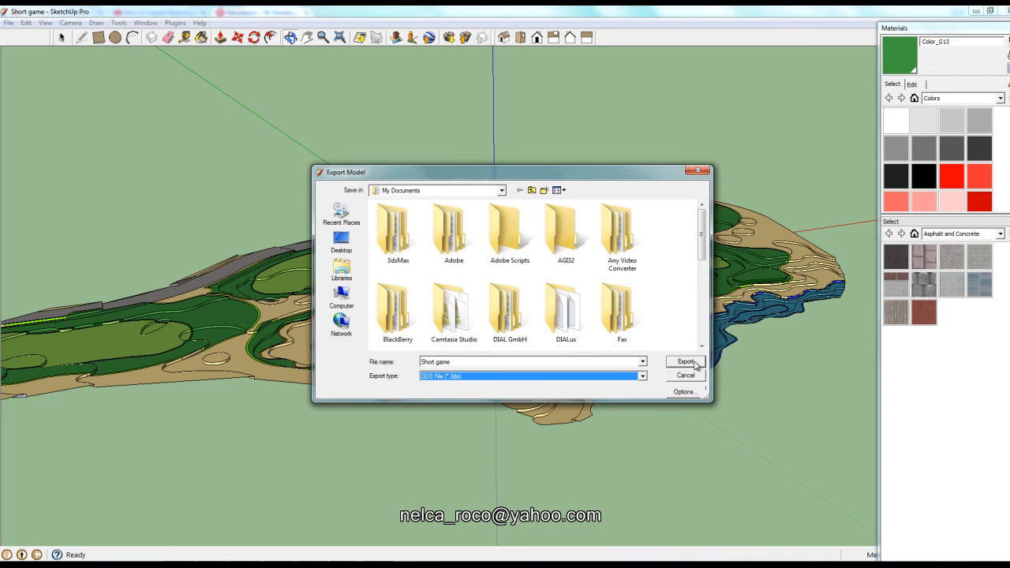
click(684, 361)
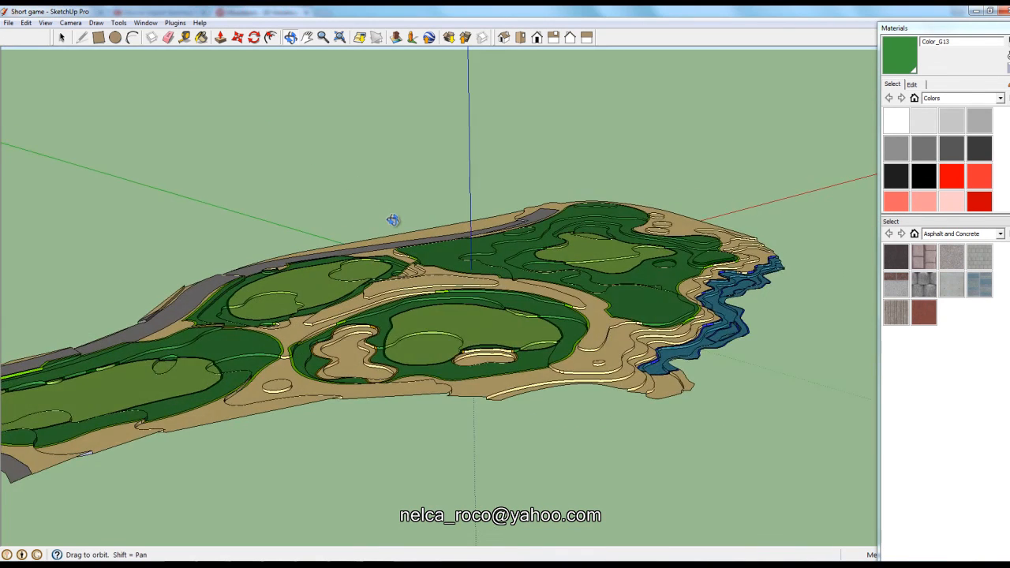